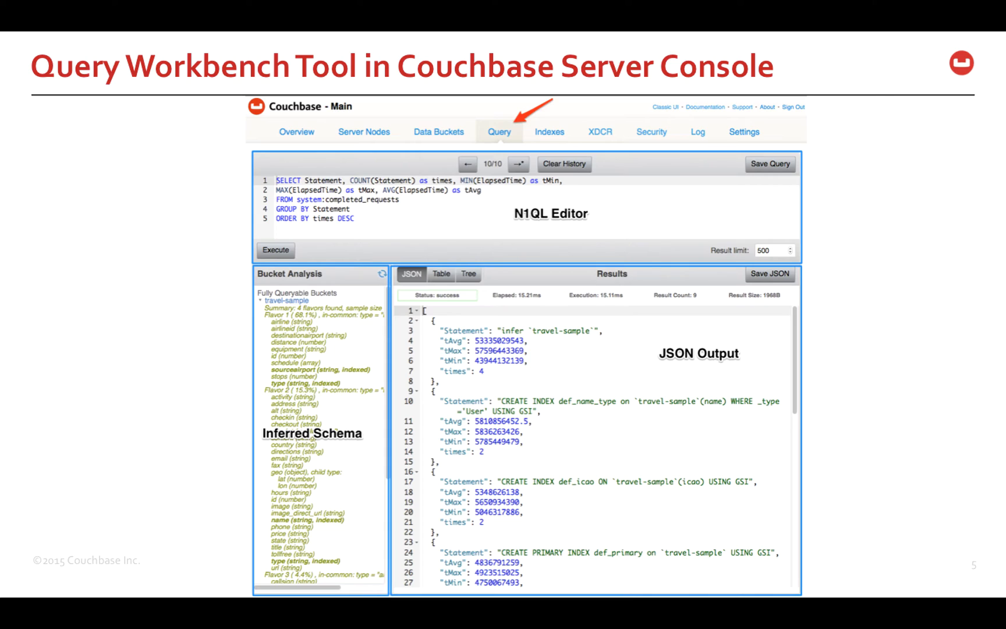
Step: Advance through the 'Result Limit' slide (default 500) to the JSON Result slide
key(right)
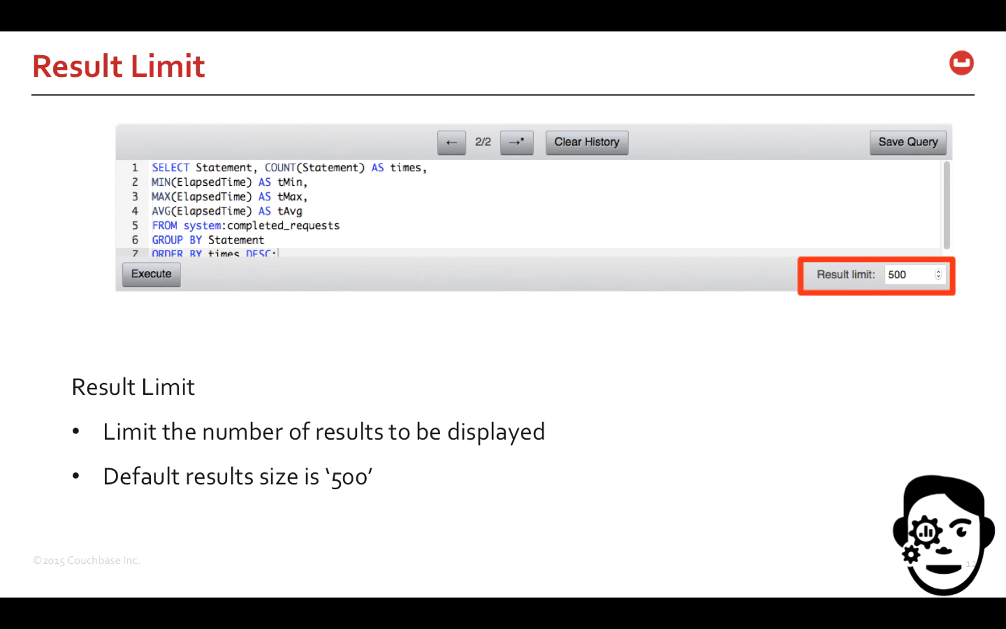
click(906, 142)
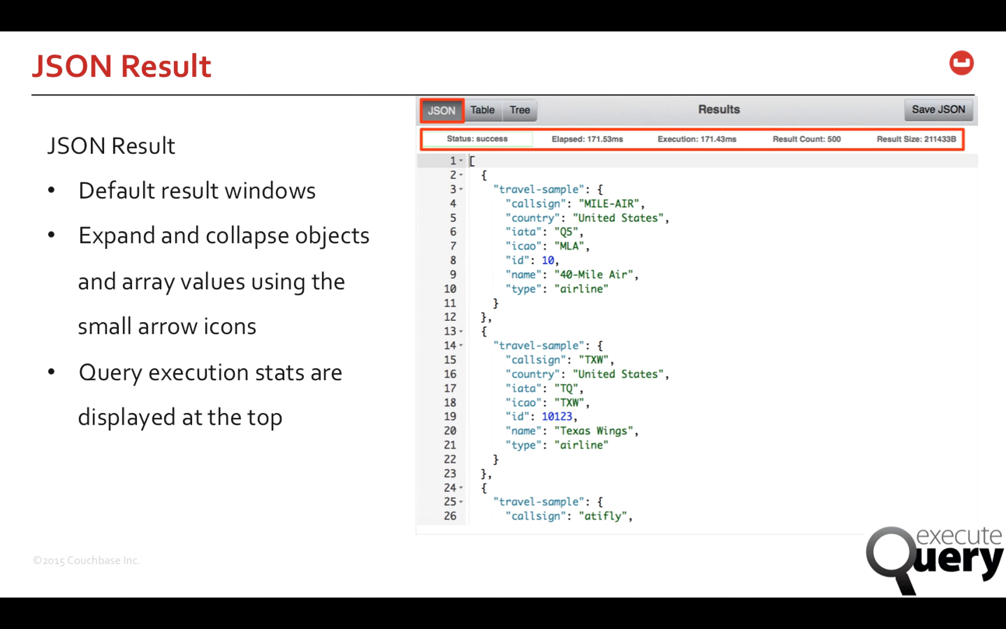
Step: Step past the 'Table Result' slide to the 'Tree Result' outline slide
click(484, 110)
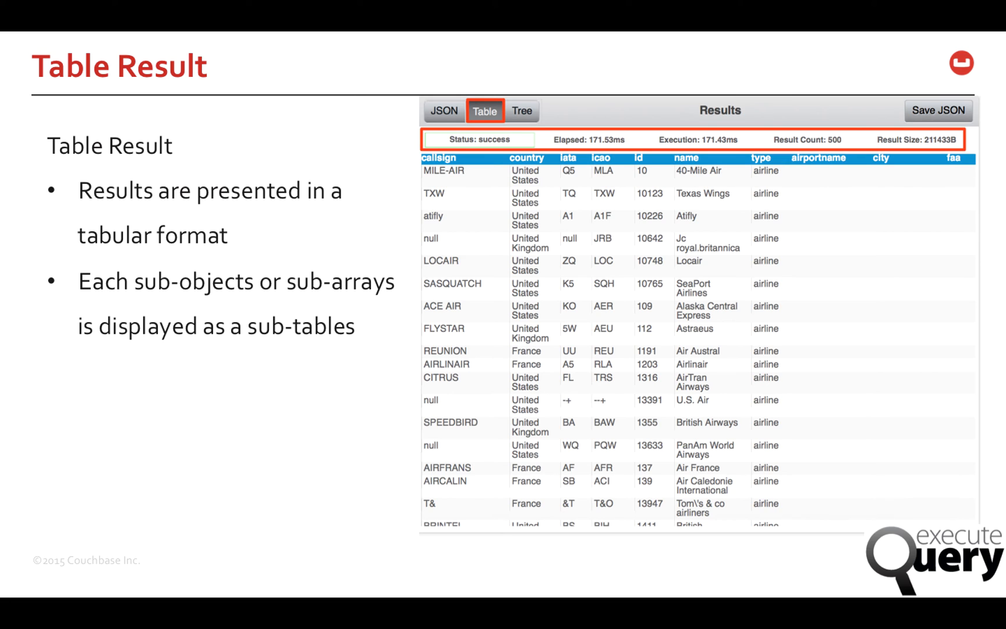
click(518, 110)
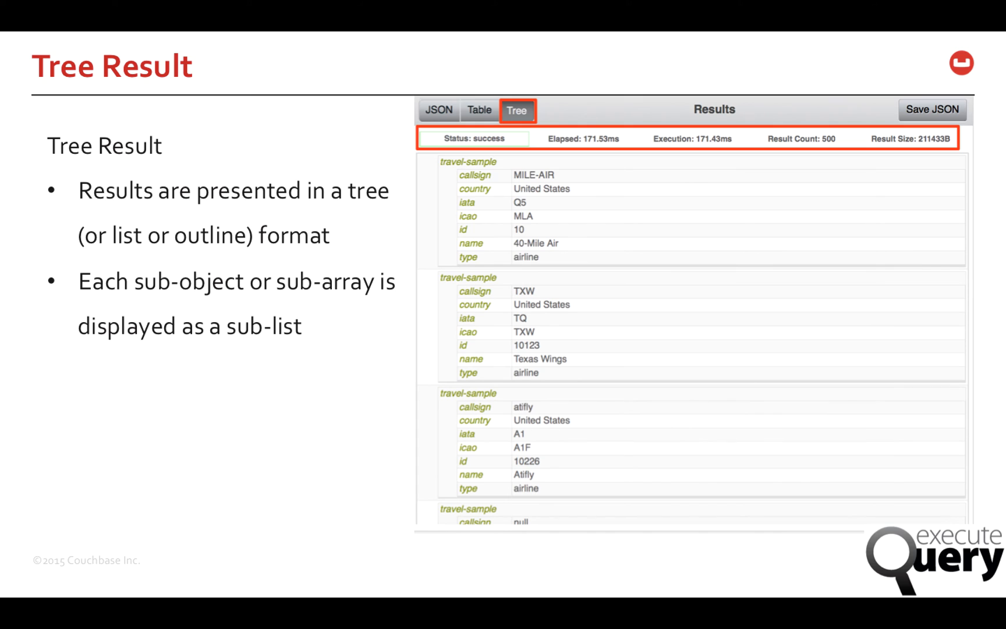